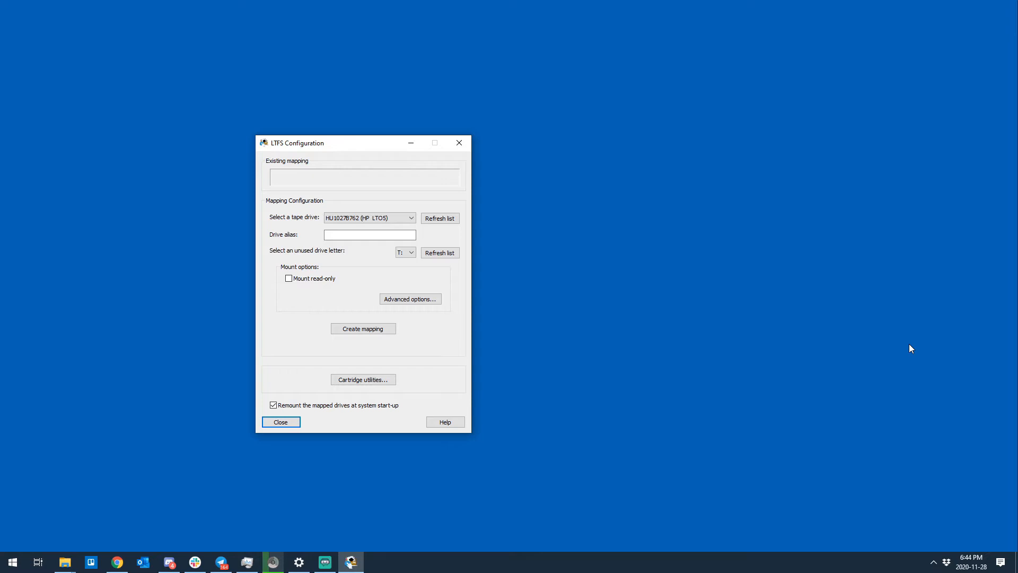
{"action": "mouse_move", "coordinate": [879, 341]}
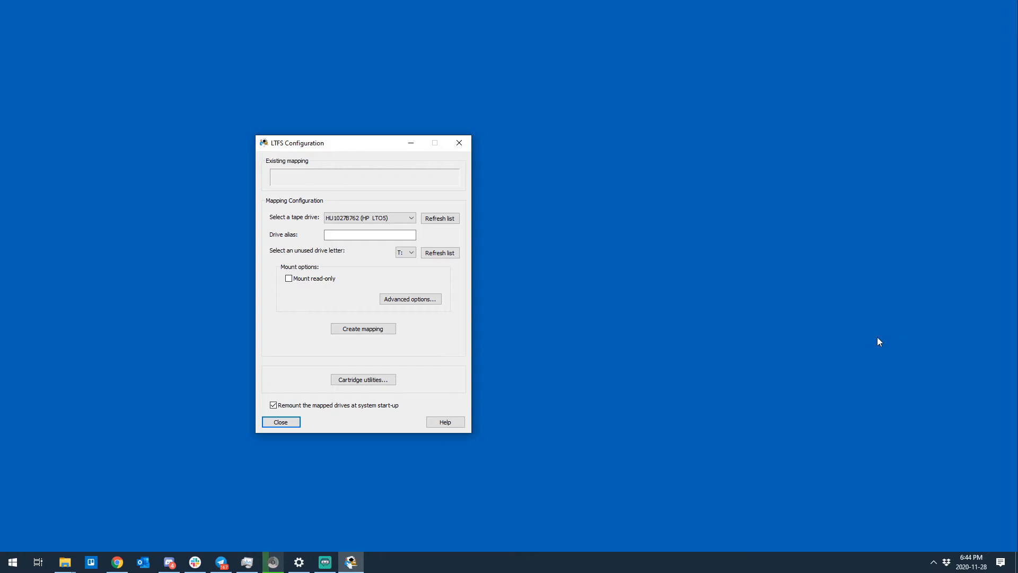
{"action": "mouse_move", "coordinate": [658, 318]}
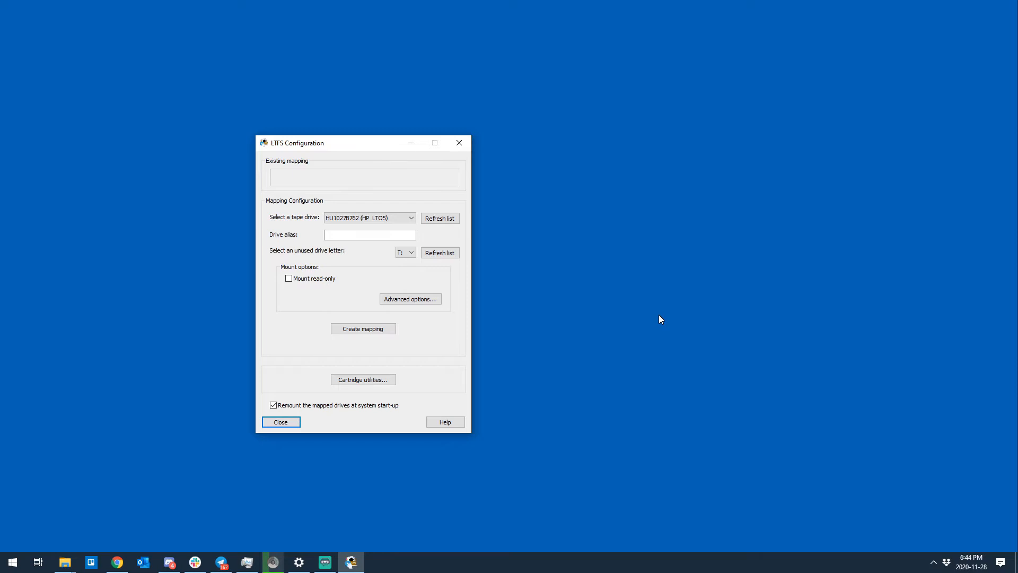
{"action": "mouse_move", "coordinate": [531, 330]}
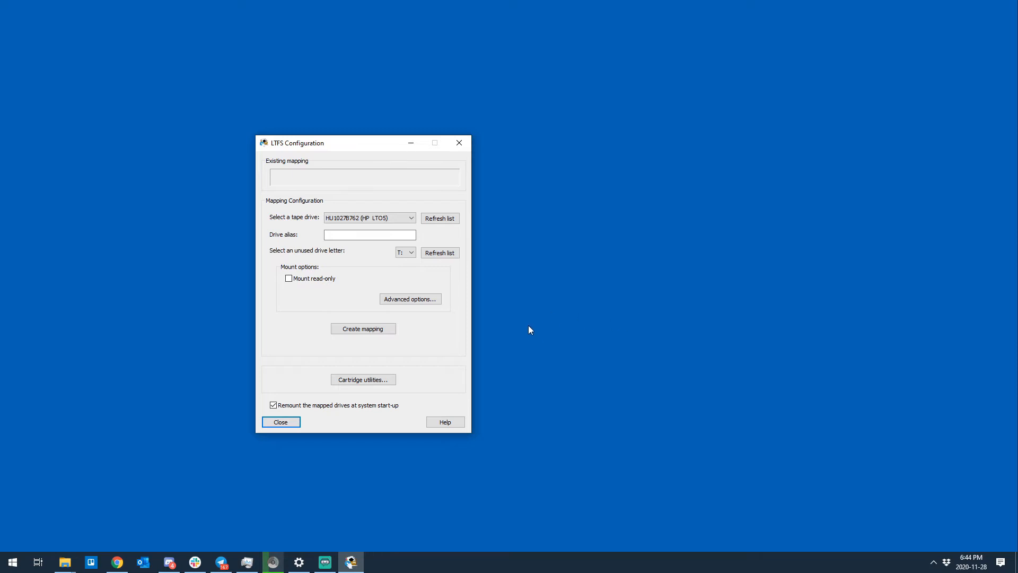
{"action": "mouse_move", "coordinate": [528, 333]}
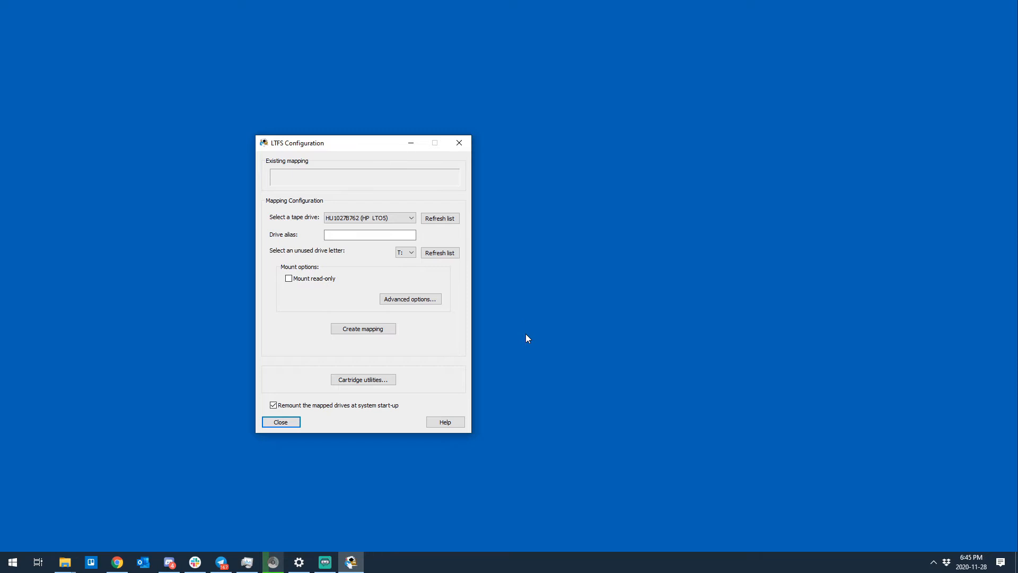
{"action": "mouse_move", "coordinate": [524, 338]}
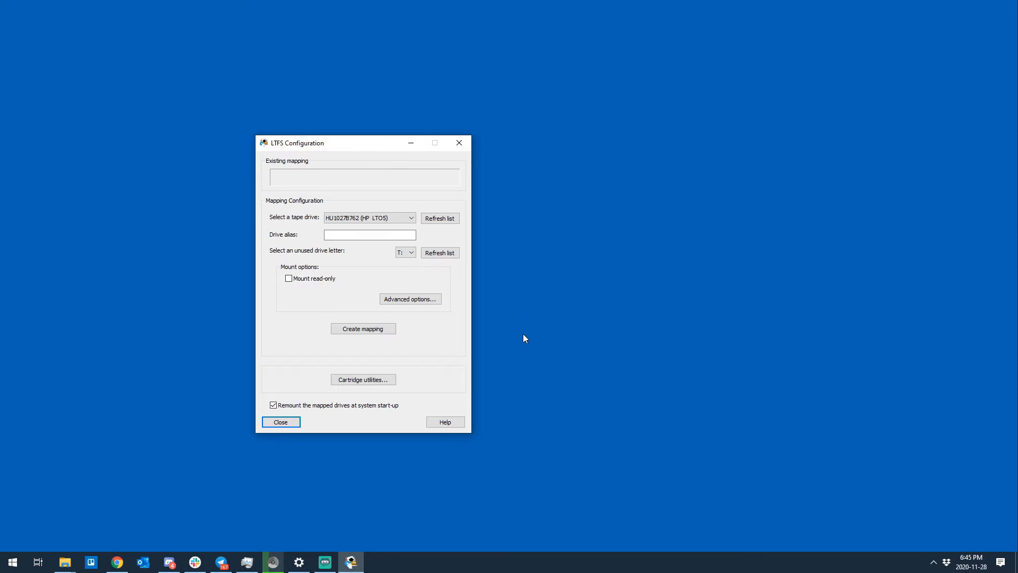
{"action": "mouse_move", "coordinate": [521, 333]}
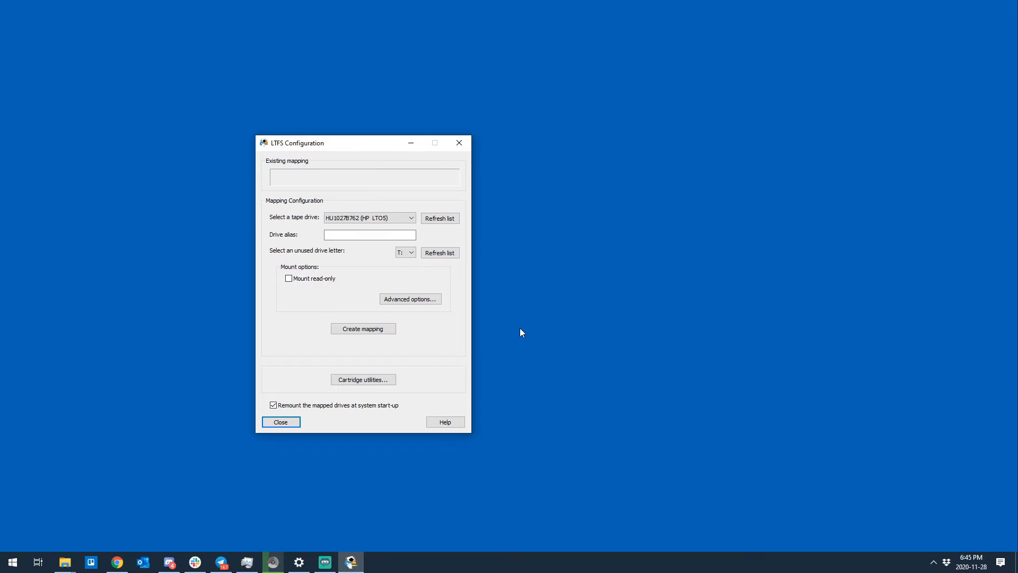
{"action": "mouse_move", "coordinate": [421, 361]}
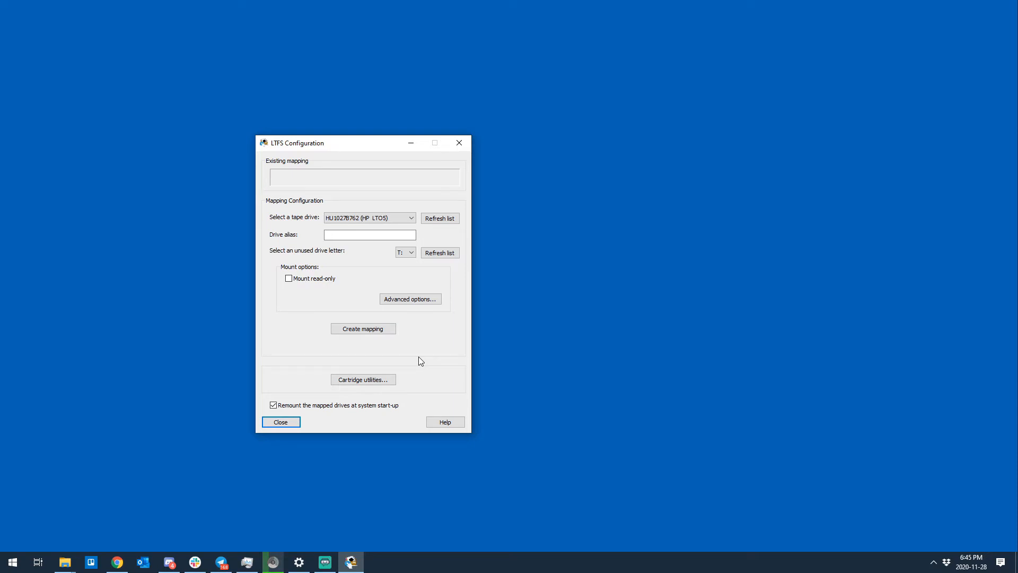
{"action": "mouse_move", "coordinate": [409, 364]}
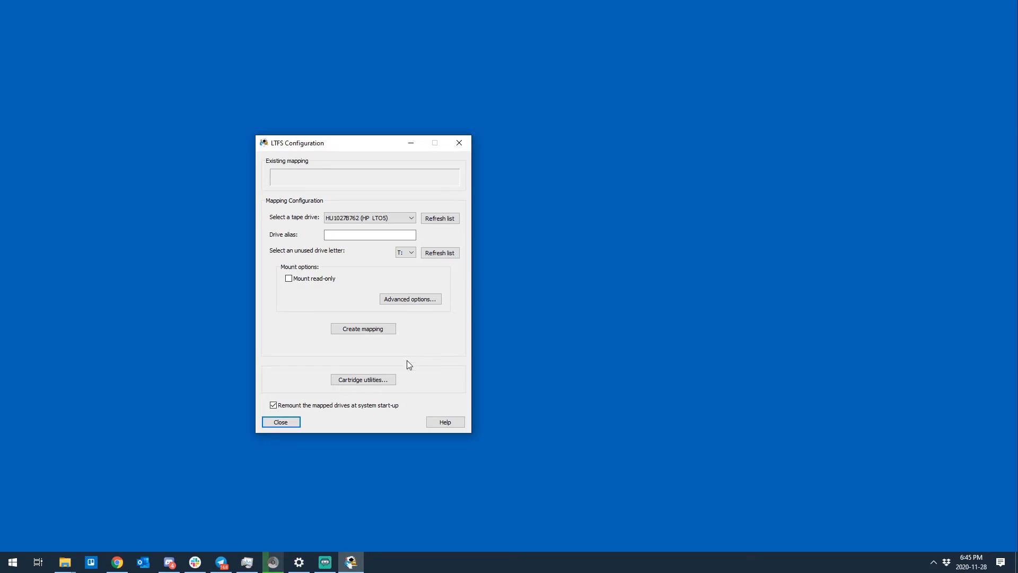
{"action": "mouse_move", "coordinate": [421, 343]}
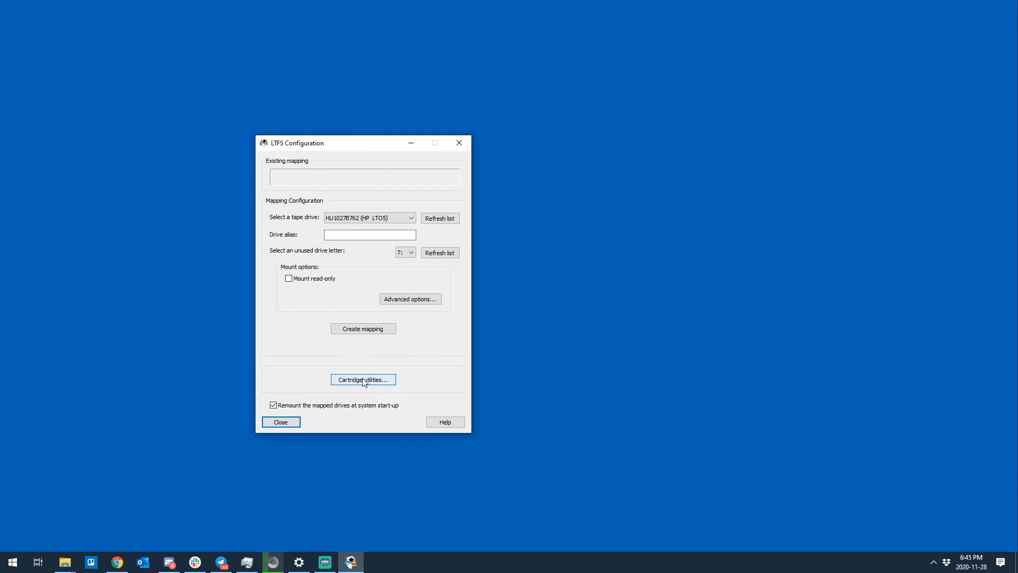
{"action": "mouse_move", "coordinate": [365, 380]}
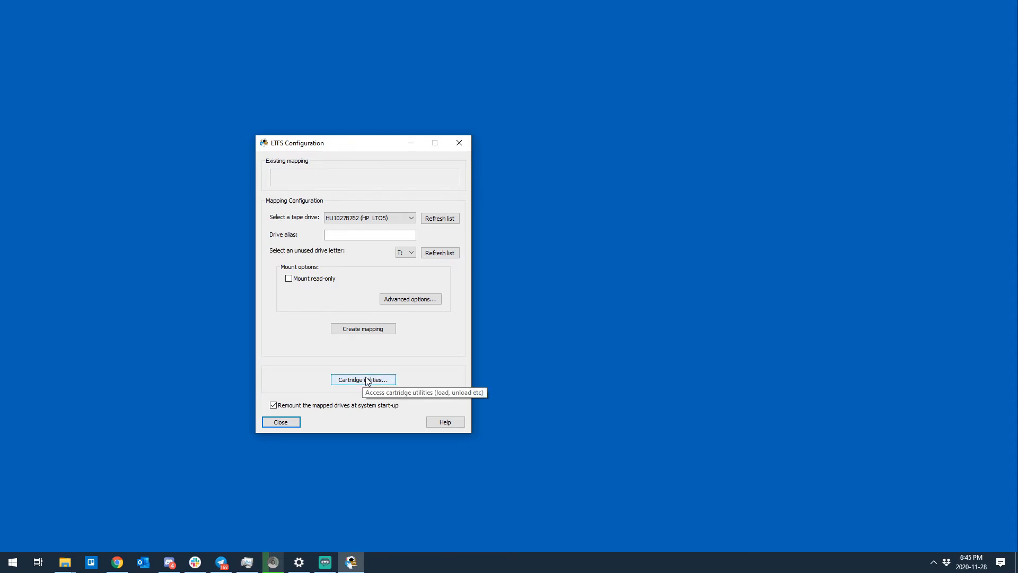
Start an LTFS format of the cartridge with hardware compression and serial DB4192, reaching the summary
{"action": "left_click", "coordinate": [363, 380]}
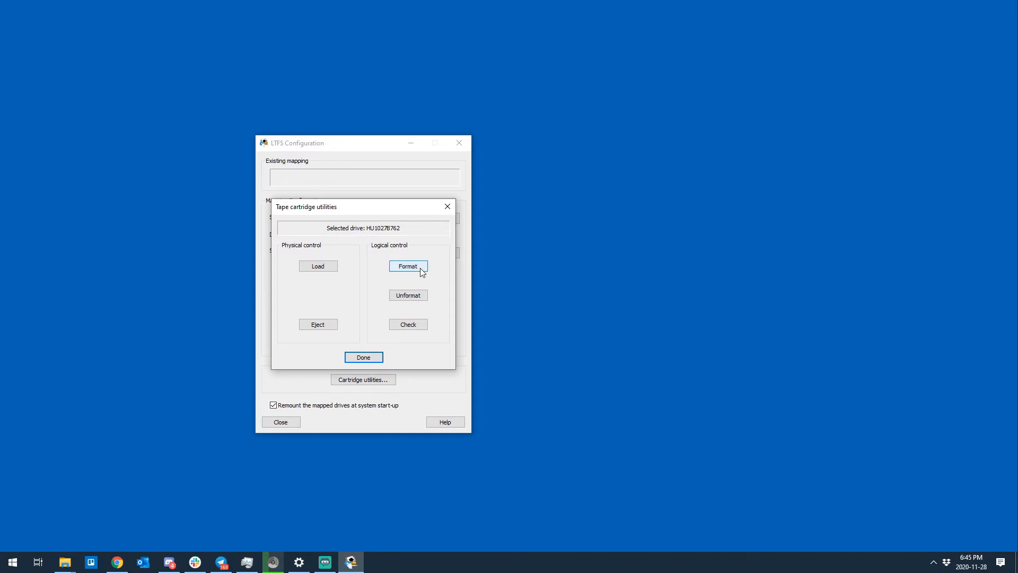
{"action": "left_click", "coordinate": [407, 266]}
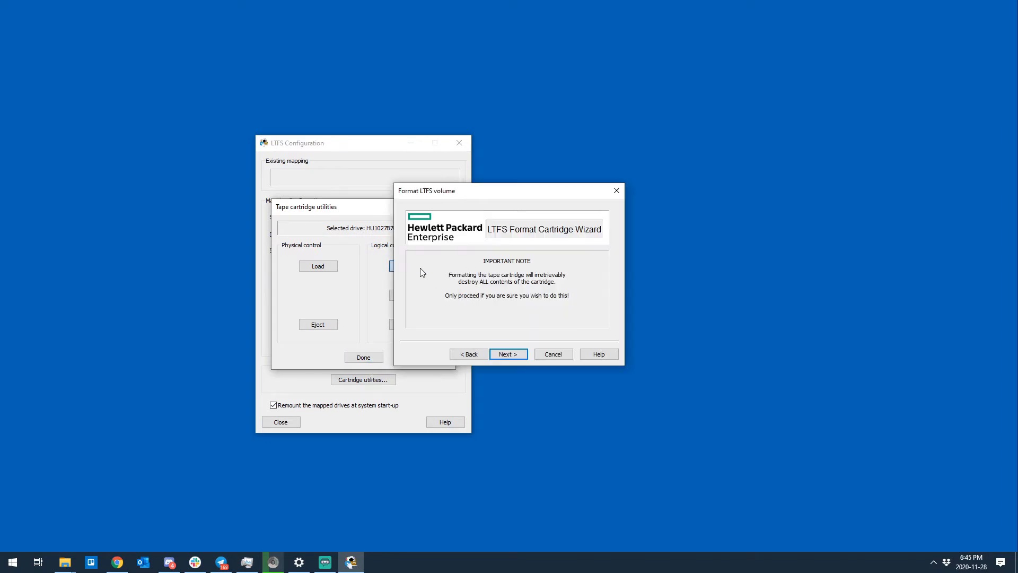
{"action": "left_click", "coordinate": [508, 354]}
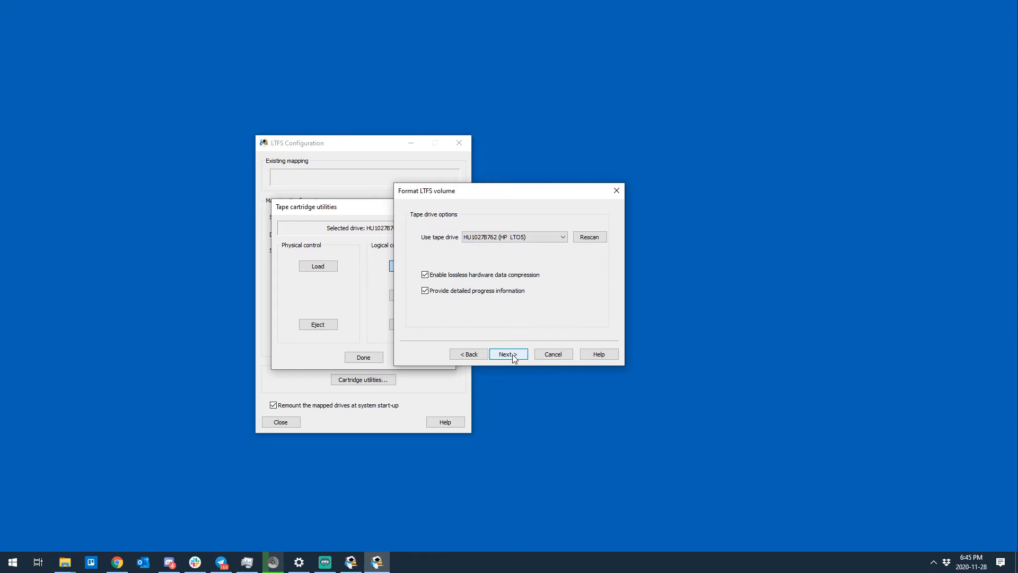
{"action": "left_click", "coordinate": [507, 354]}
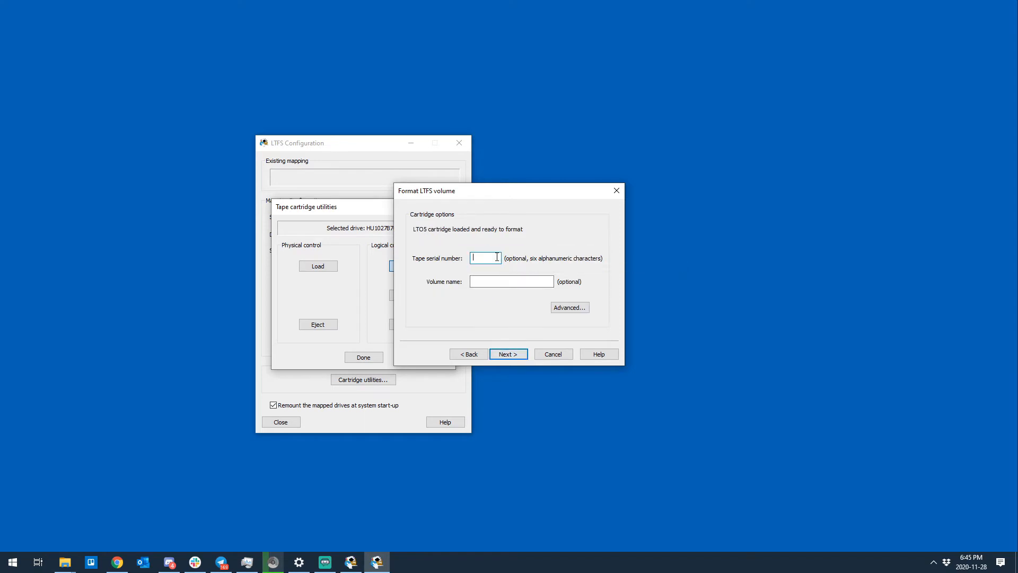
{"action": "type", "text": "DB4192"}
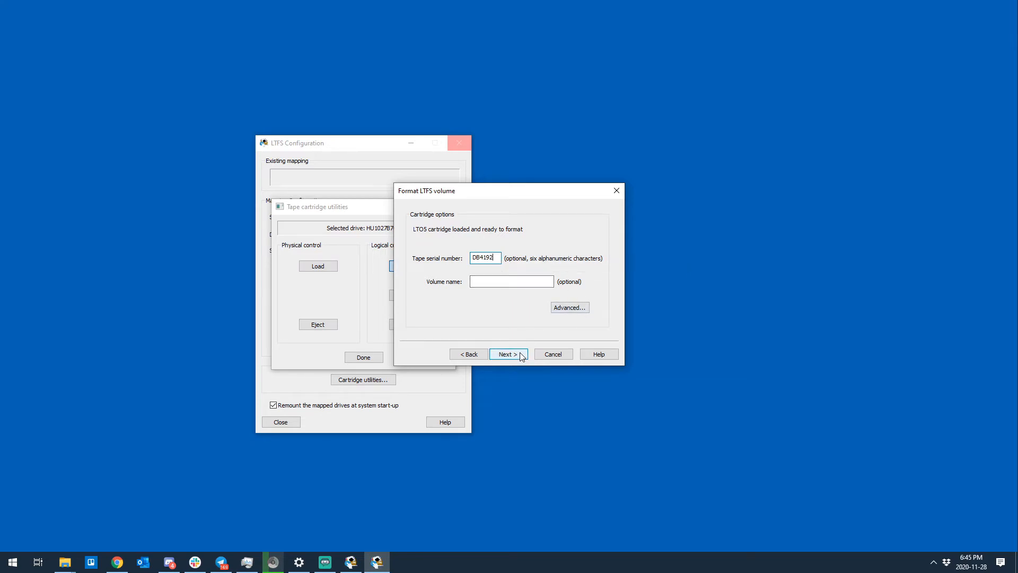
{"action": "left_click", "coordinate": [508, 354]}
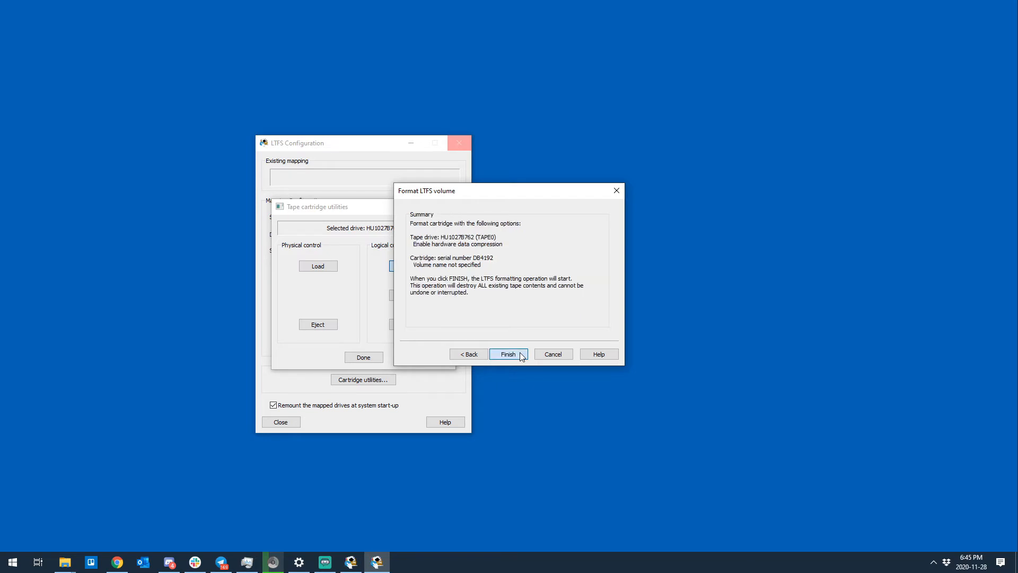
Run the mkltfs format of the DB4192 cartridge and close the Formatting LTFS volume window
{"action": "left_click", "coordinate": [509, 354]}
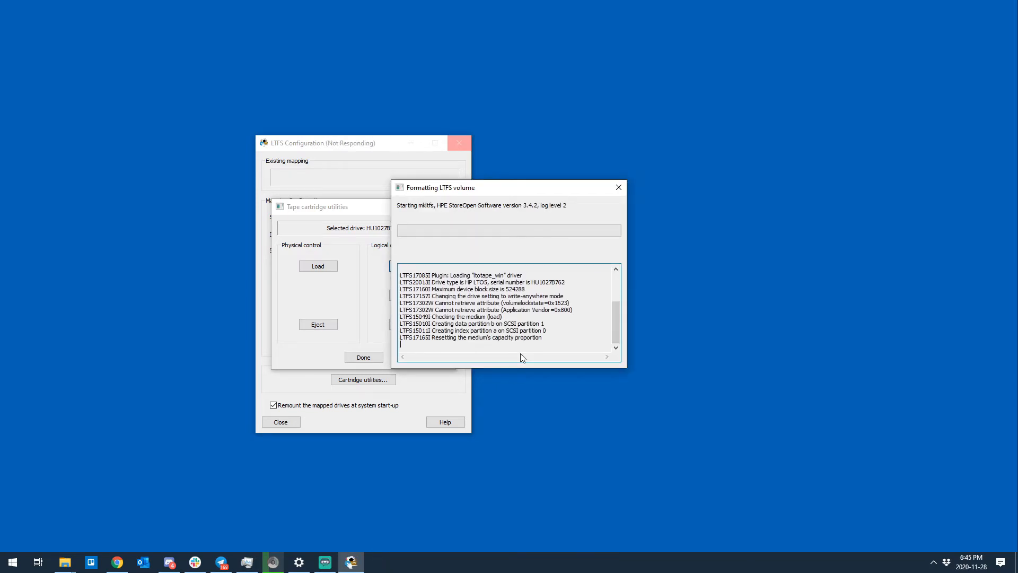
{"action": "mouse_move", "coordinate": [405, 235]}
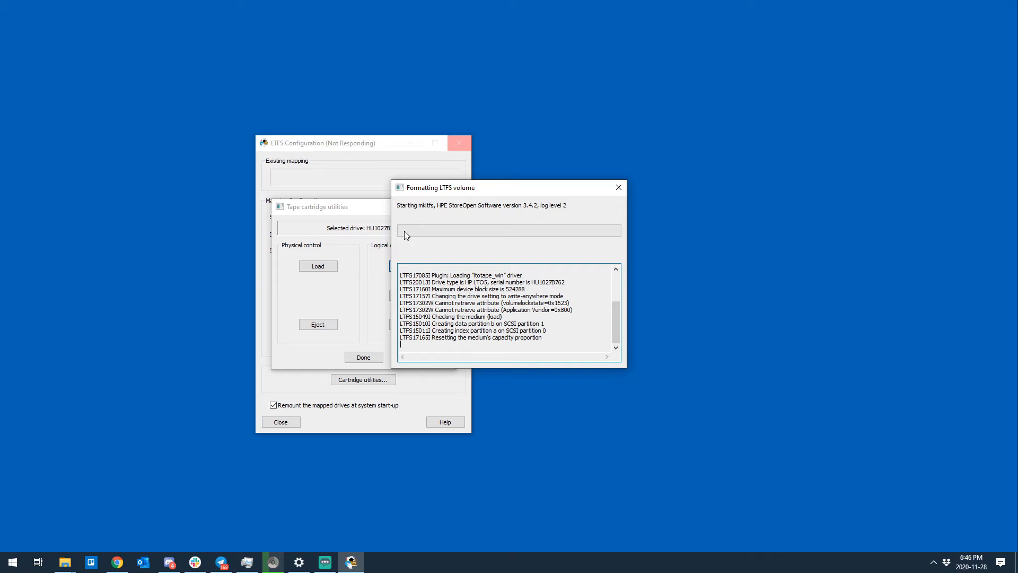
{"action": "mouse_move", "coordinate": [408, 250]}
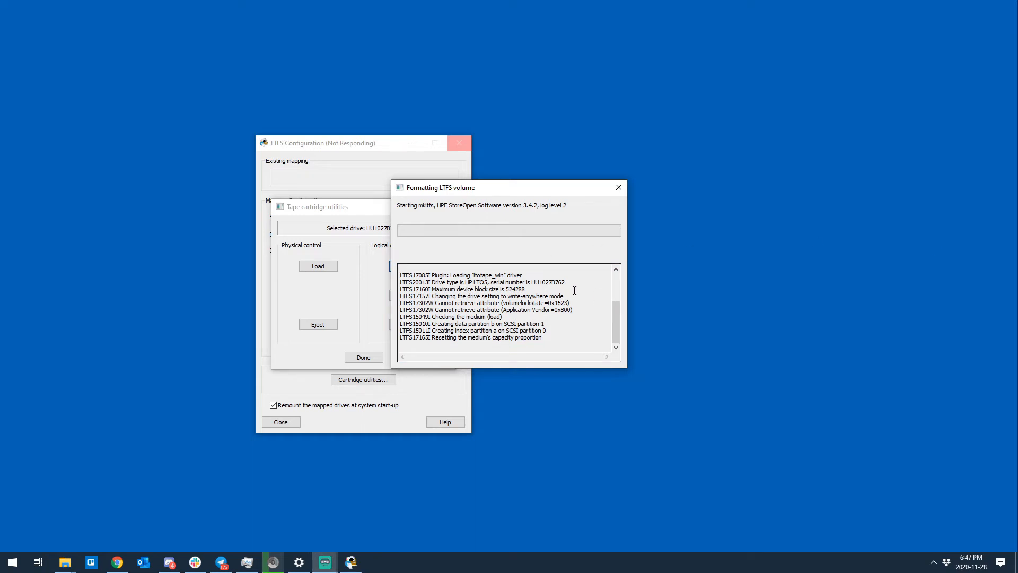
{"action": "mouse_move", "coordinate": [618, 188]}
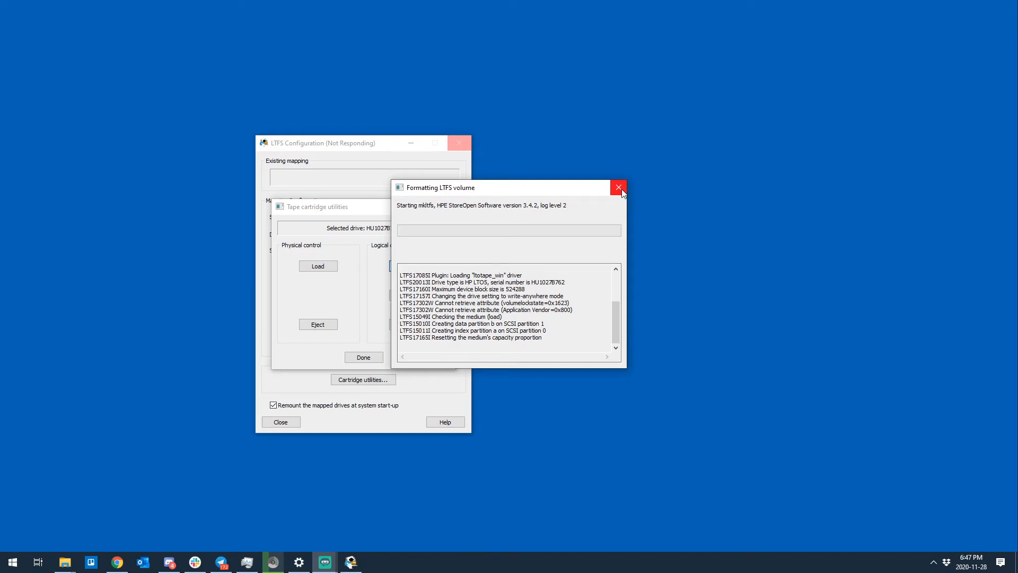
{"action": "left_click", "coordinate": [619, 187]}
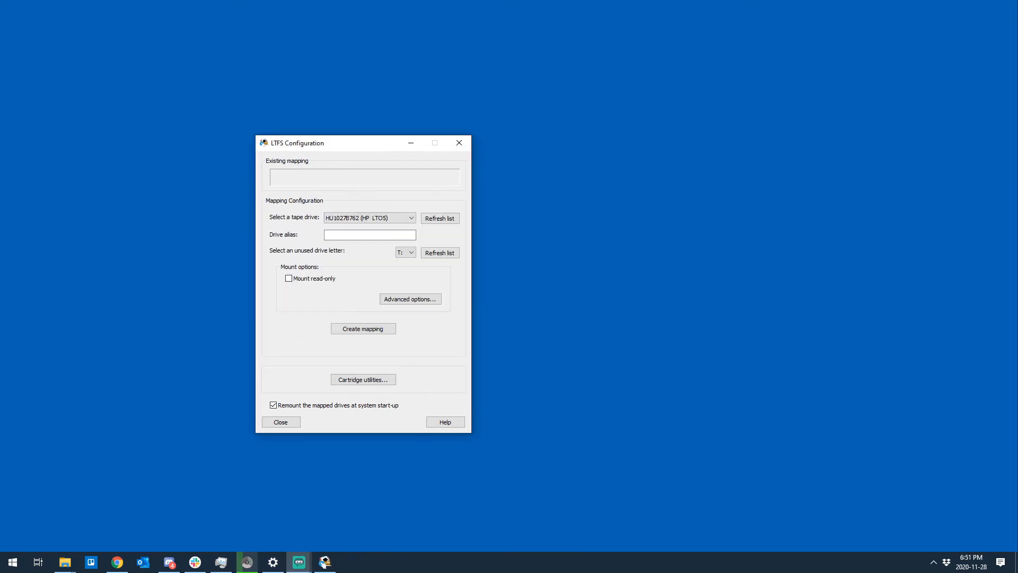
{"action": "mouse_move", "coordinate": [482, 330]}
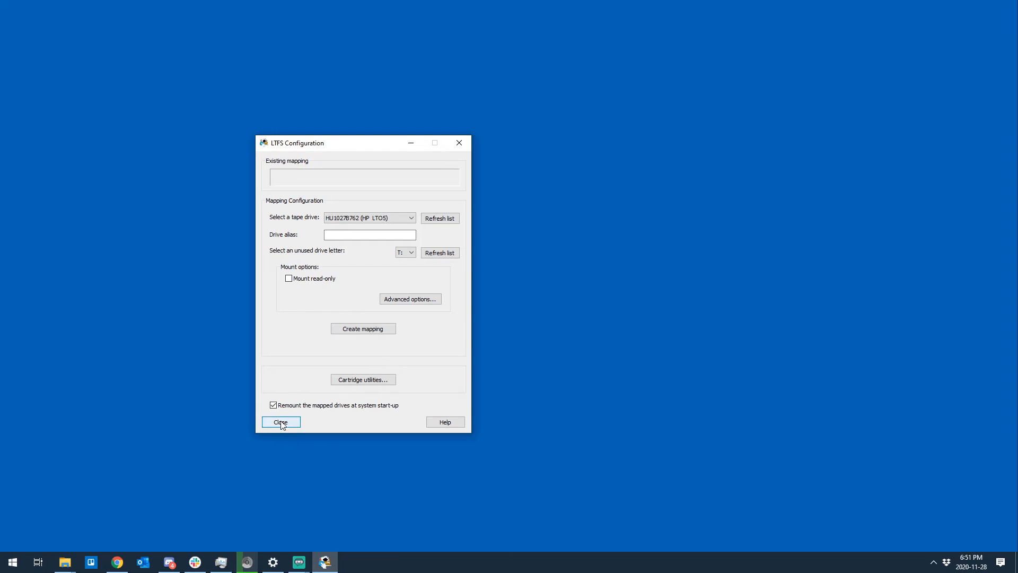
Close the LTFS Configuration window without creating a drive mapping
{"action": "left_click", "coordinate": [281, 421]}
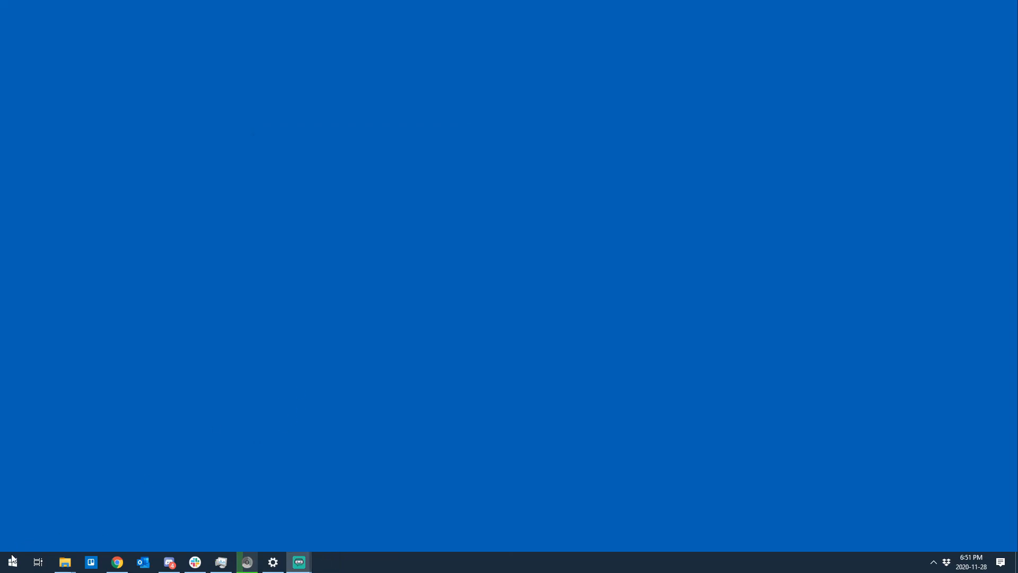
Search the Start menu for 'tape' to launch HPE Library and Tape Tools
{"action": "left_click", "coordinate": [11, 561]}
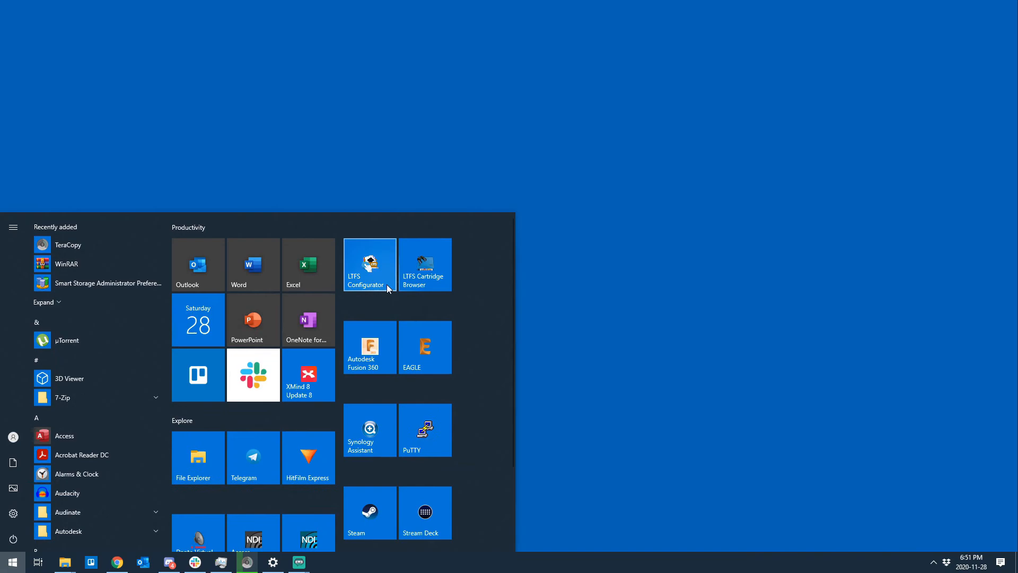
{"action": "type", "text": "tape"}
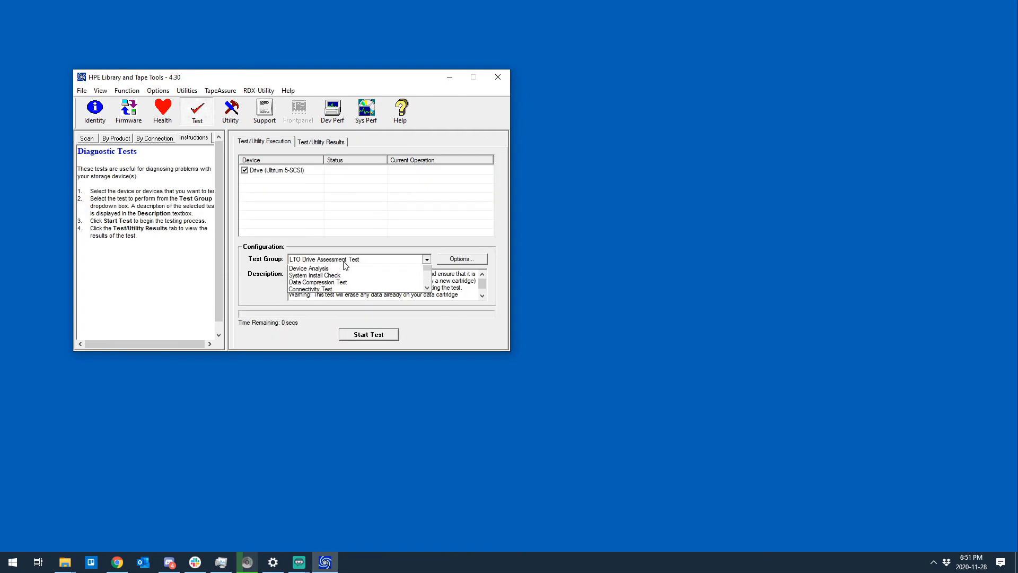
{"action": "mouse_move", "coordinate": [360, 297]}
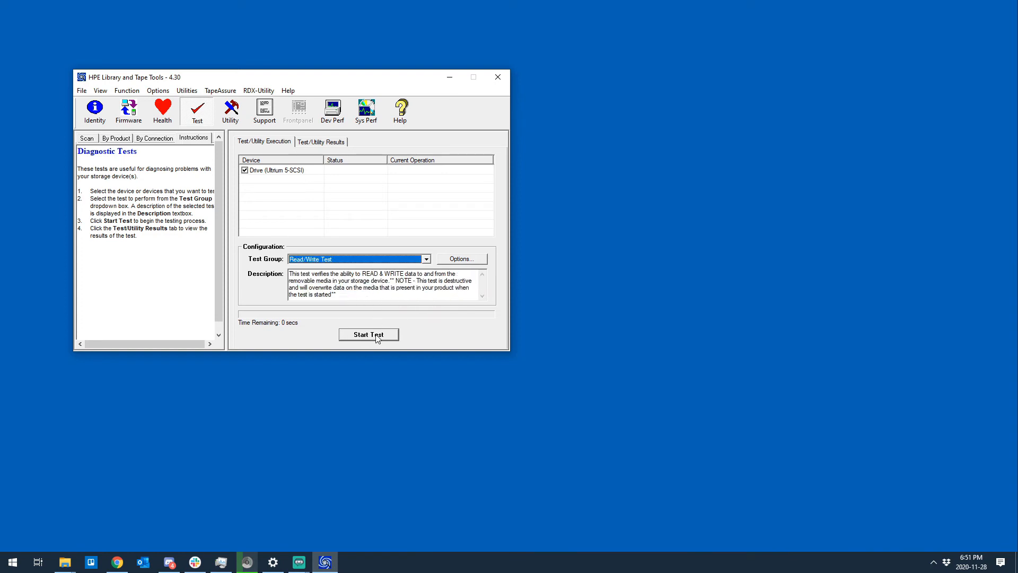
Start the Read/Write Test on the Ultrium 5 drive
{"action": "left_click", "coordinate": [368, 334]}
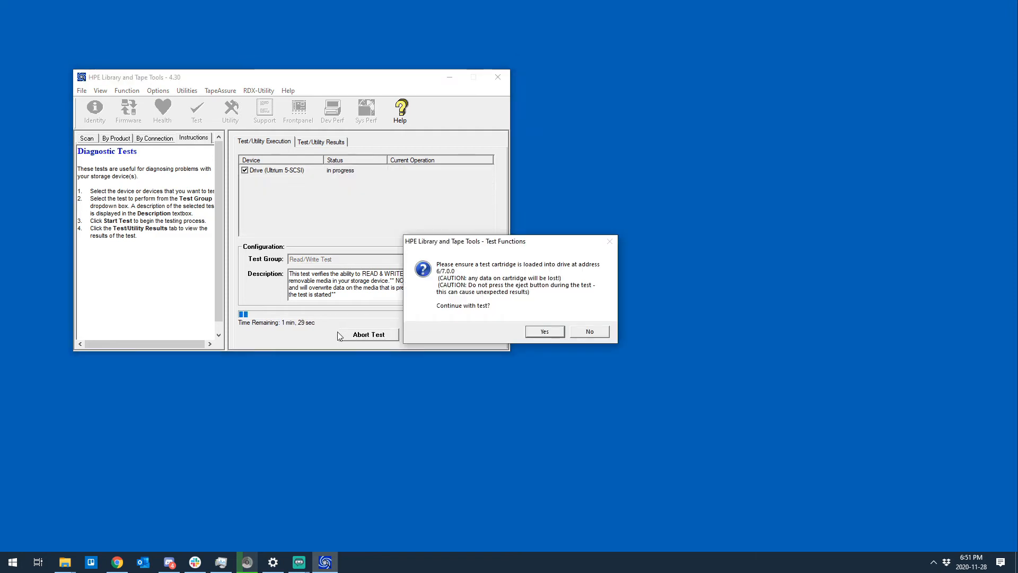
{"action": "mouse_move", "coordinate": [517, 334]}
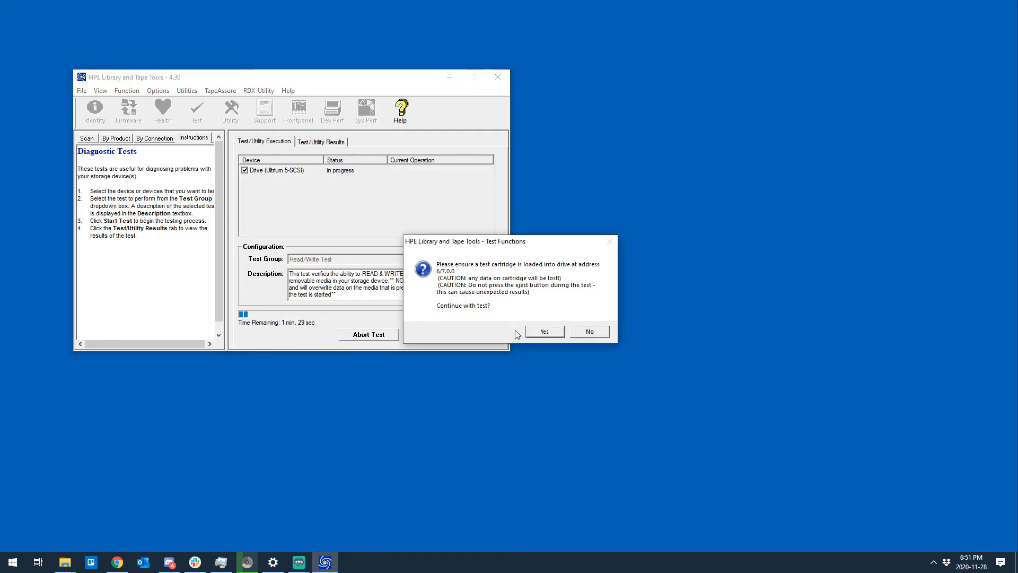
Accept the Test Functions warning that tape data will be lost
{"action": "left_click", "coordinate": [545, 331]}
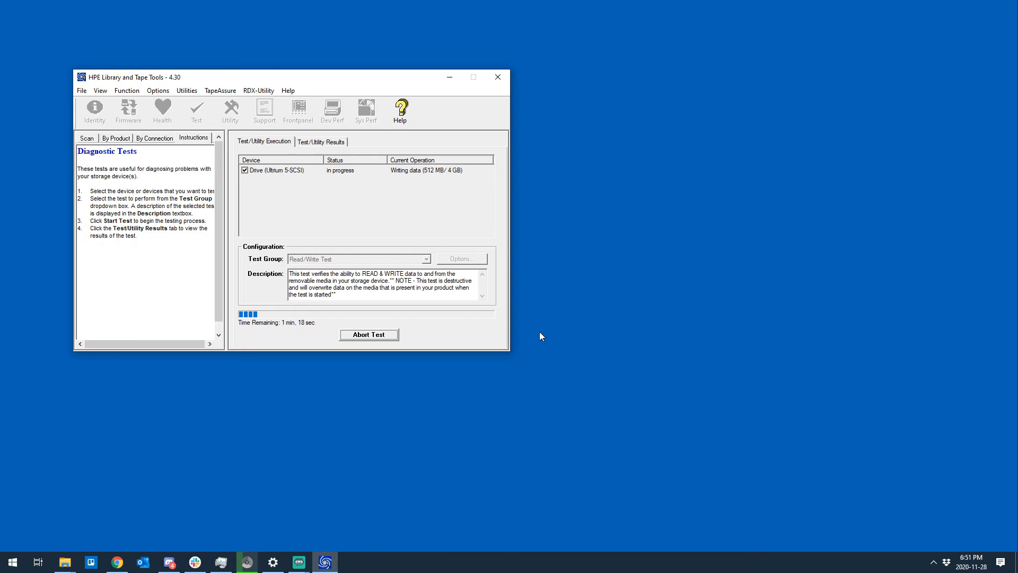
{"action": "mouse_move", "coordinate": [437, 295]}
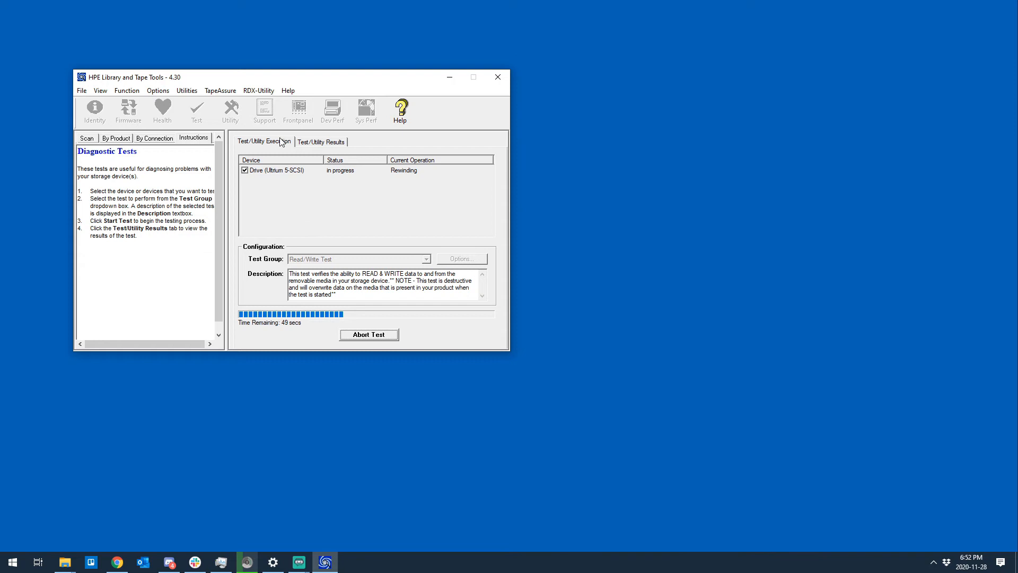
Check the Test/Utility Results log, then return to the live test progress
{"action": "left_click", "coordinate": [321, 141]}
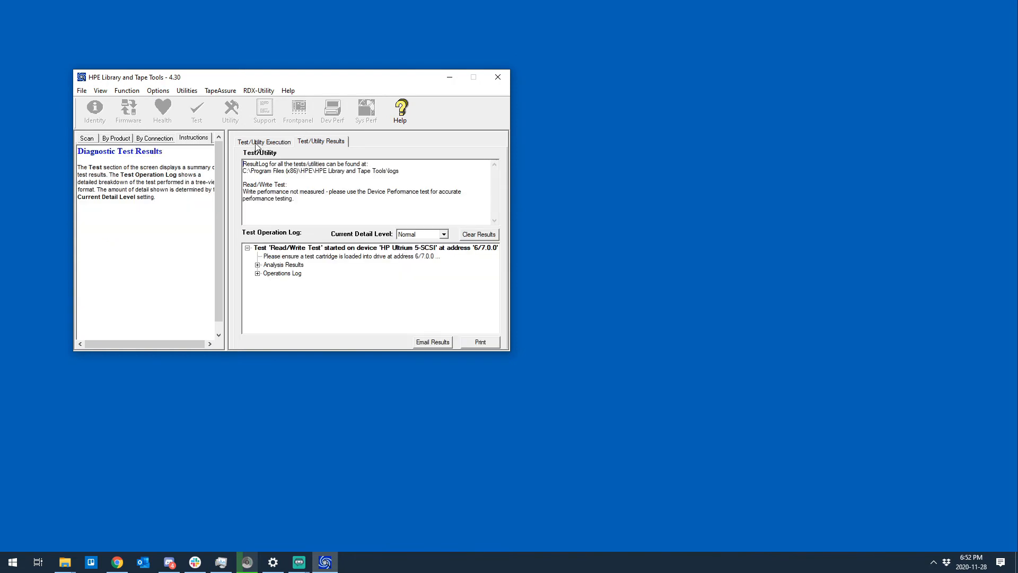
{"action": "left_click", "coordinate": [265, 141]}
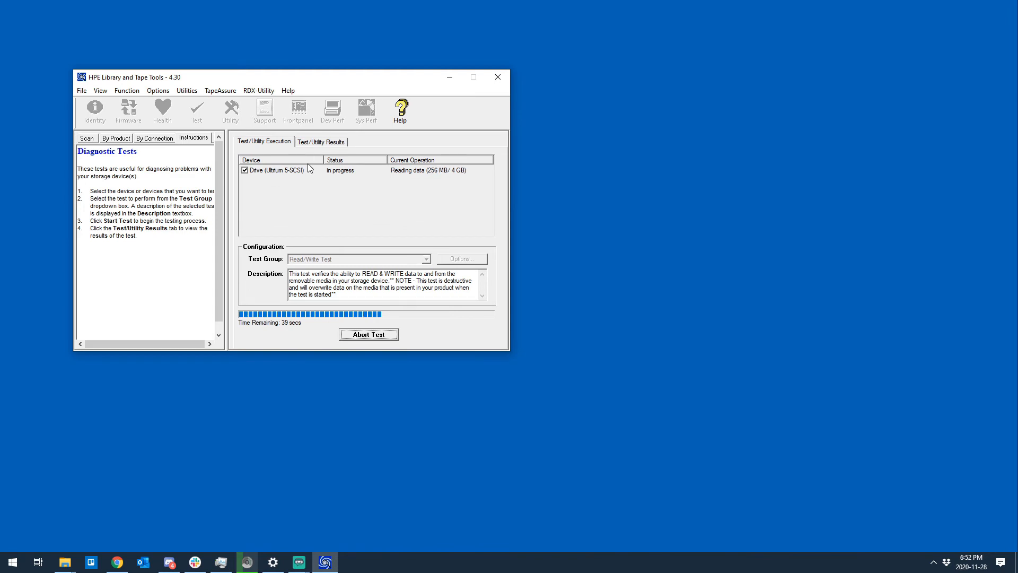
{"action": "mouse_move", "coordinate": [309, 183]}
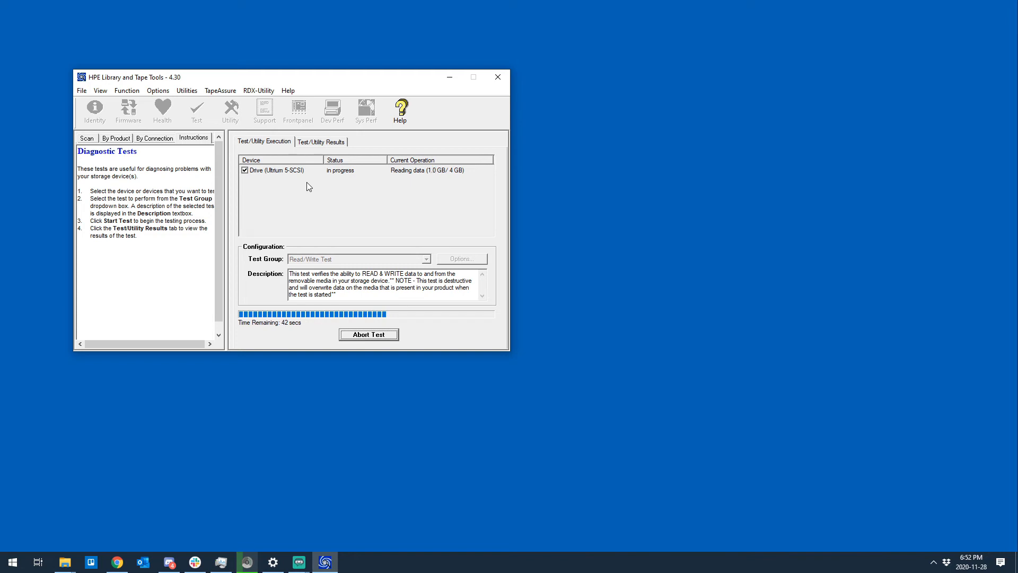
{"action": "mouse_move", "coordinate": [444, 490]}
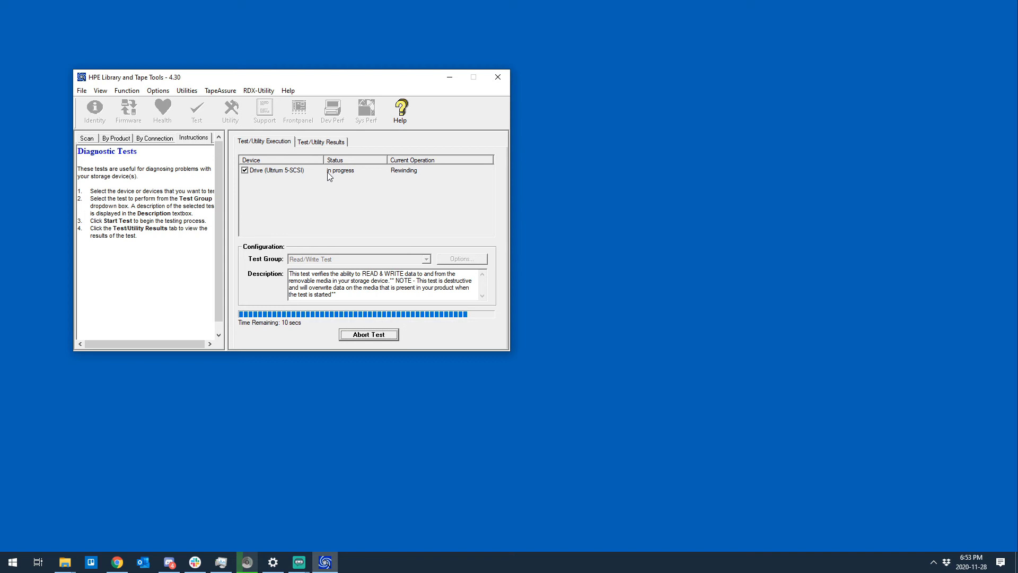
{"action": "mouse_move", "coordinate": [359, 209]}
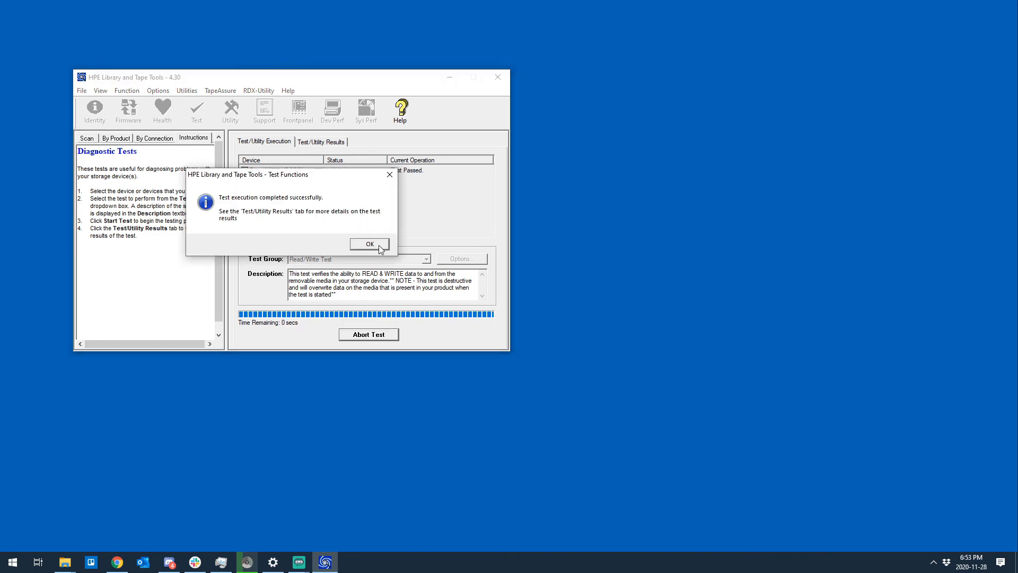
Dismiss the test-completed message and relaunch the LTFS Configurator for the LTO-5 drive
{"action": "left_click", "coordinate": [369, 244]}
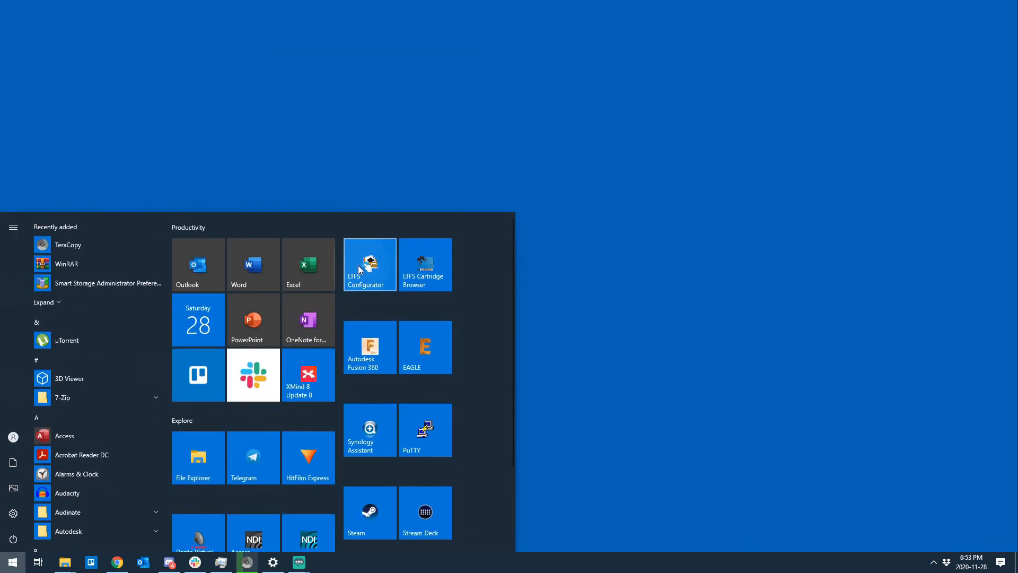
{"action": "left_click", "coordinate": [370, 264]}
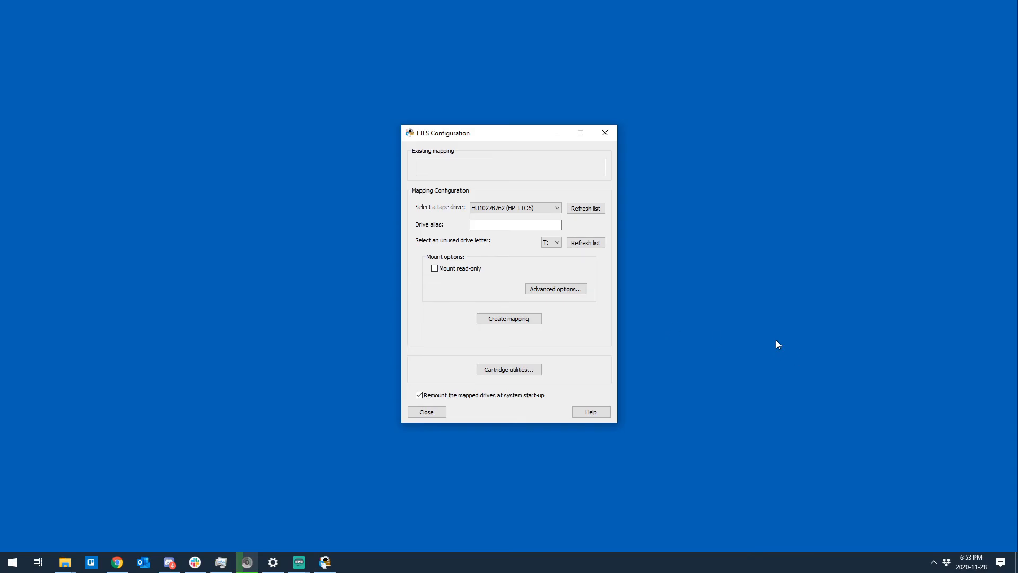
{"action": "left_click", "coordinate": [530, 208]}
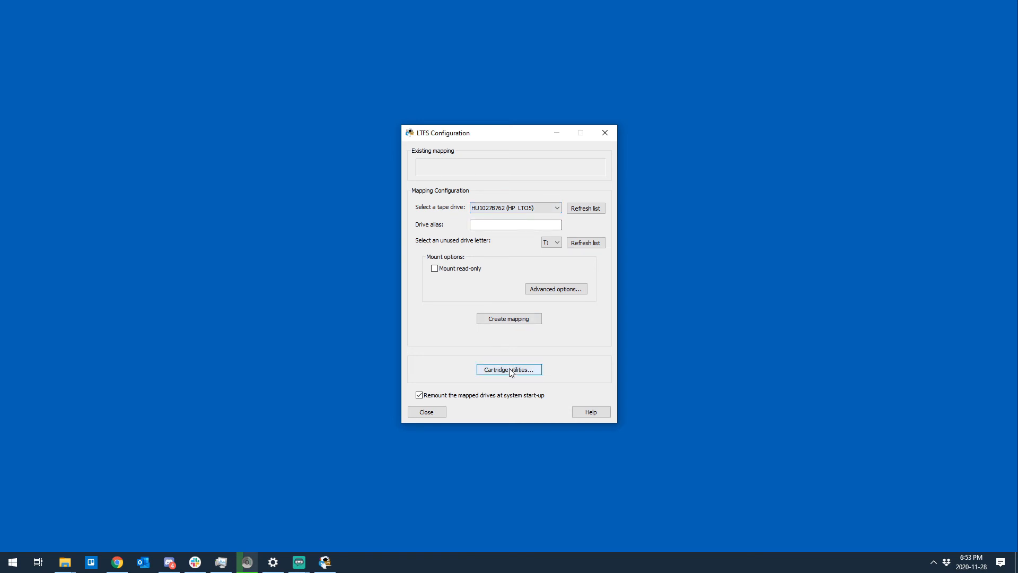
Format the cartridge as LTFS with tape serial number DB4192
{"action": "left_click", "coordinate": [509, 369]}
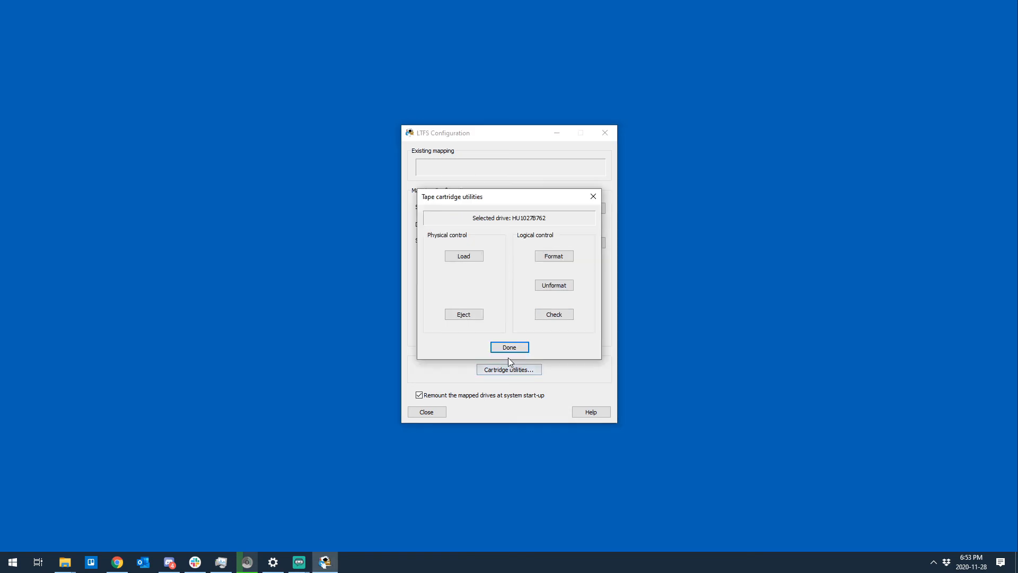
{"action": "left_click", "coordinate": [554, 255]}
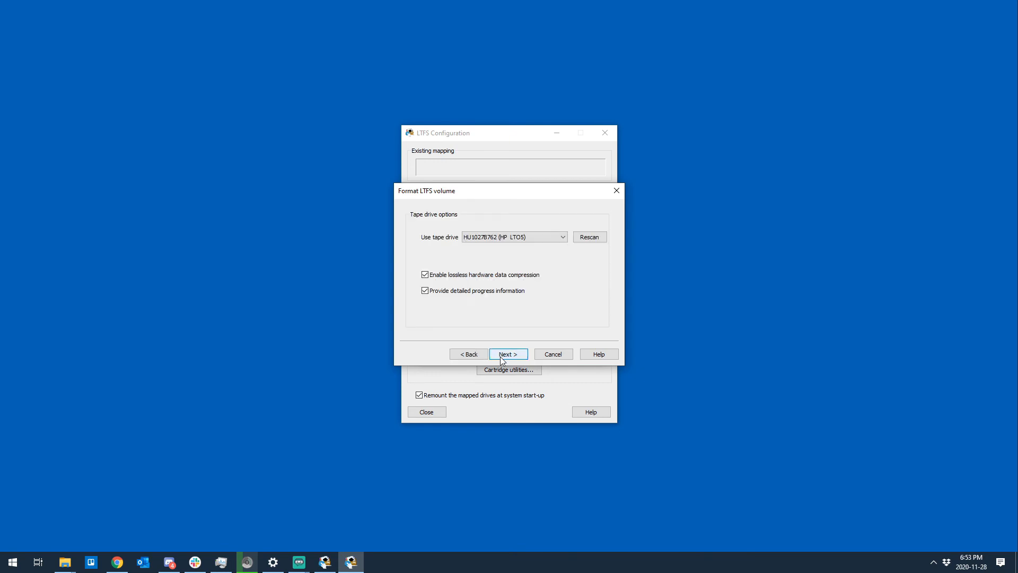
{"action": "left_click", "coordinate": [508, 354]}
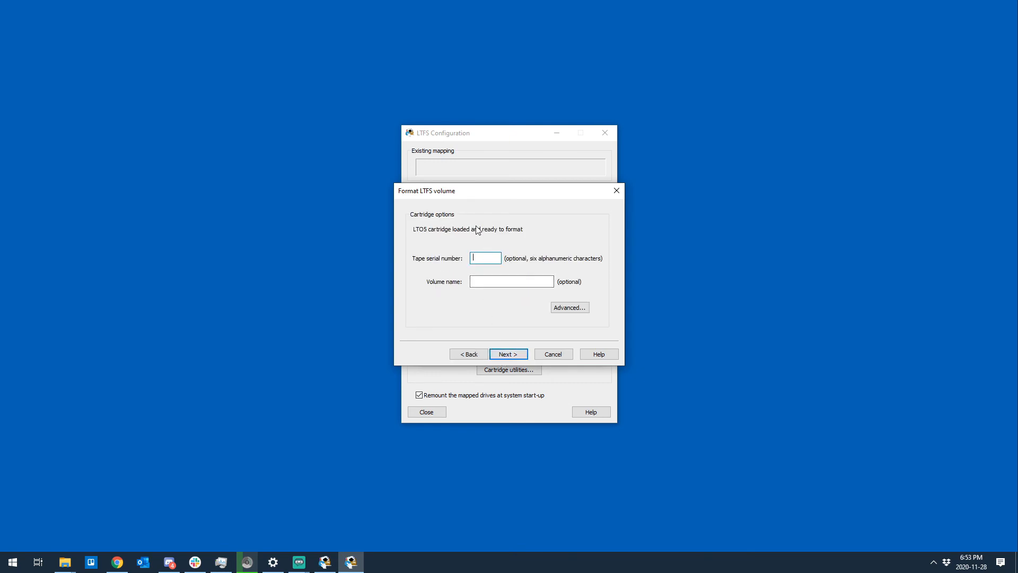
{"action": "type", "text": "DB4192"}
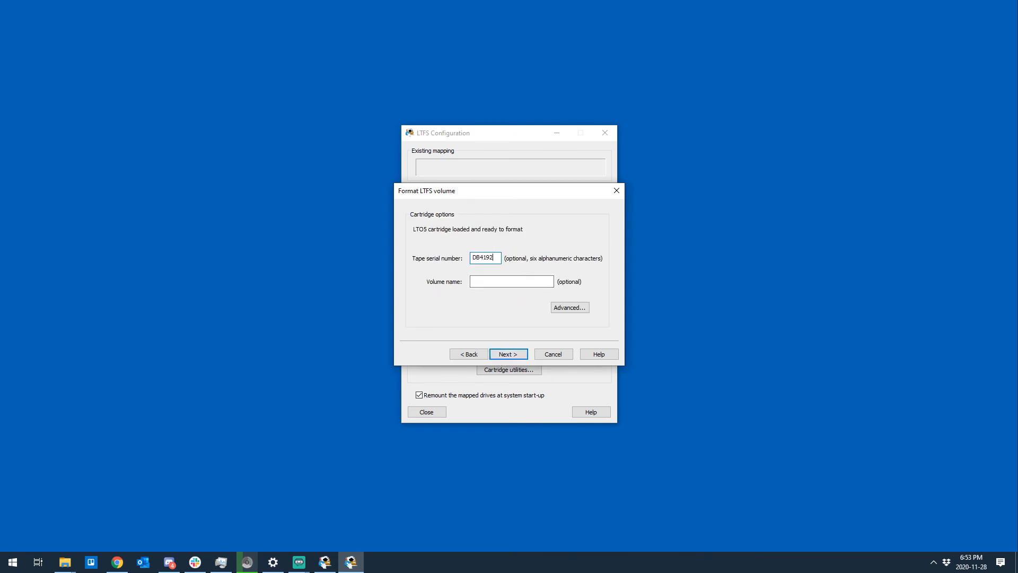
{"action": "left_click", "coordinate": [508, 354]}
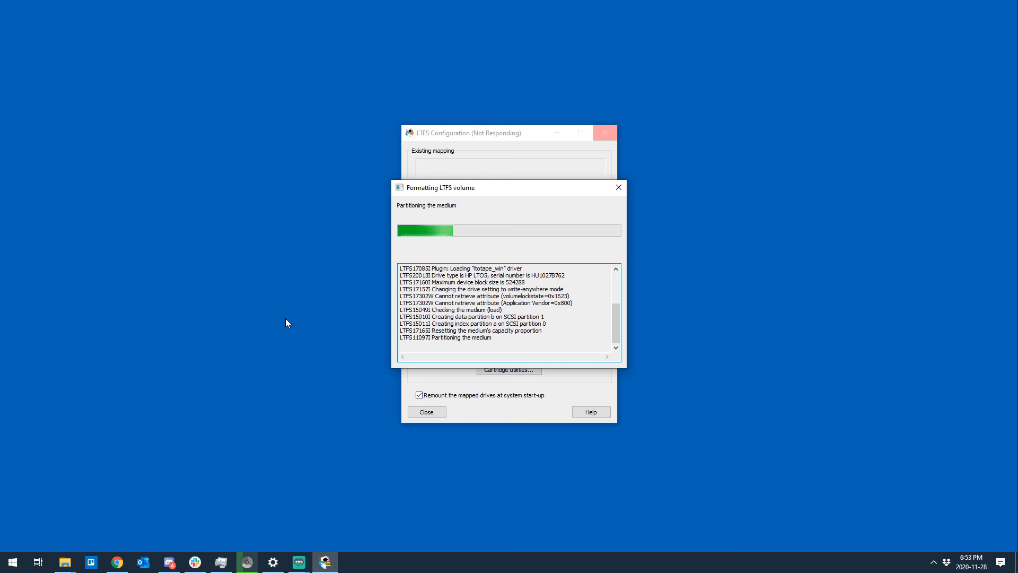
{"action": "mouse_move", "coordinate": [454, 232]}
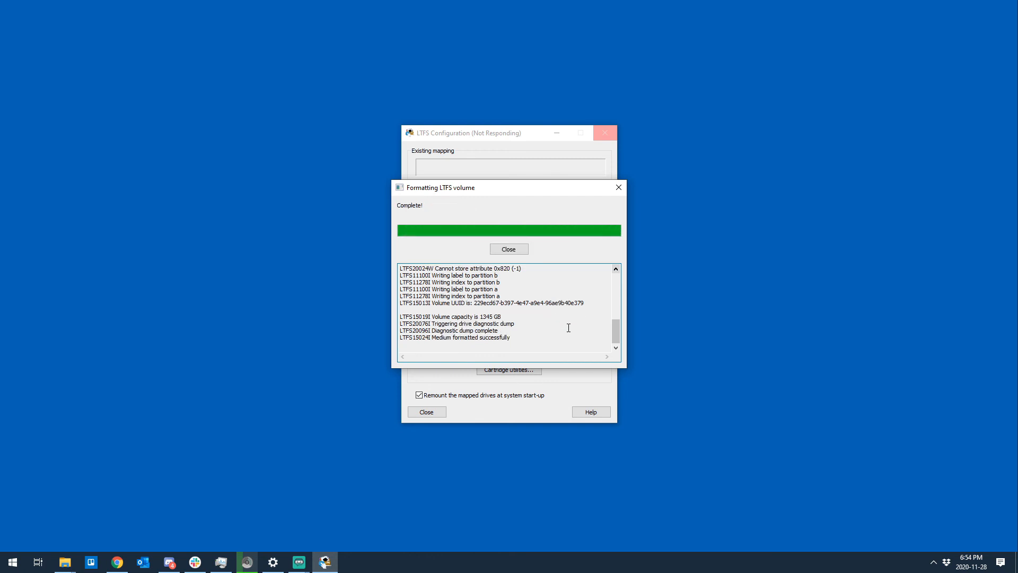
Close the Formatting LTFS volume window once it shows Complete!
{"action": "left_click", "coordinate": [509, 249]}
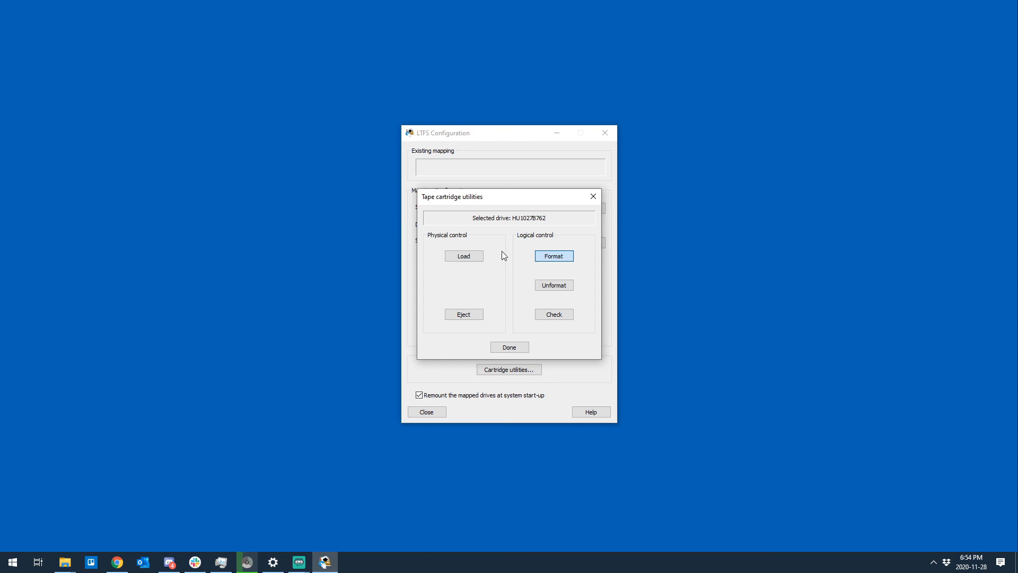
Close the cartridge utilities, map the tape drive as T:, then remove the mapping once ready
{"action": "left_click", "coordinate": [509, 347]}
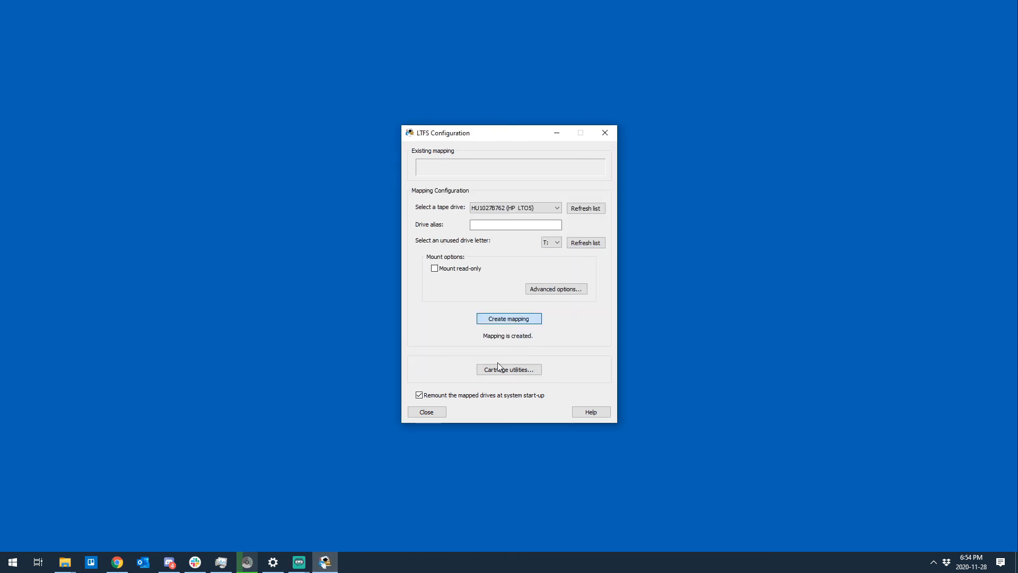
{"action": "left_click", "coordinate": [509, 318]}
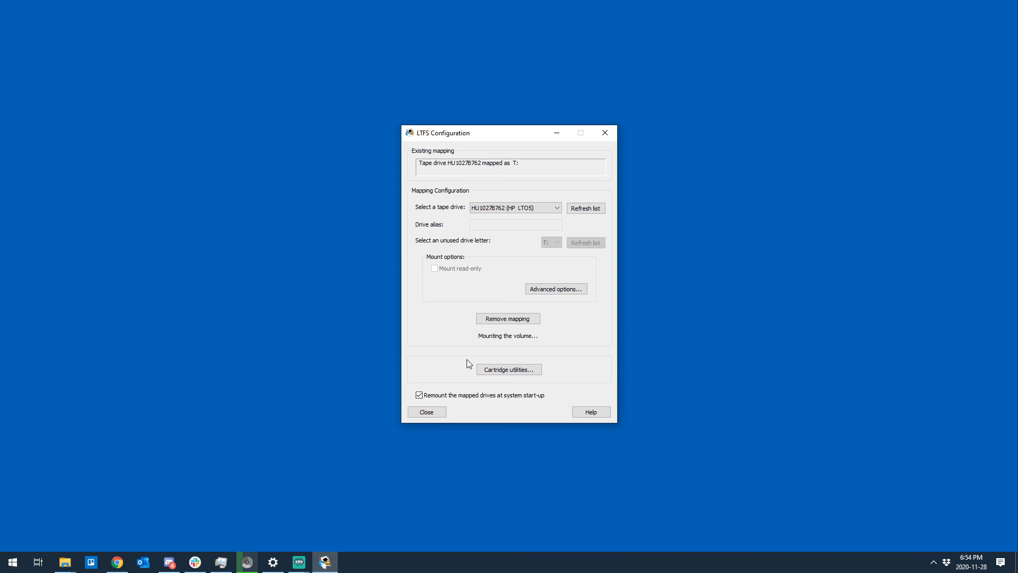
{"action": "mouse_move", "coordinate": [468, 356]}
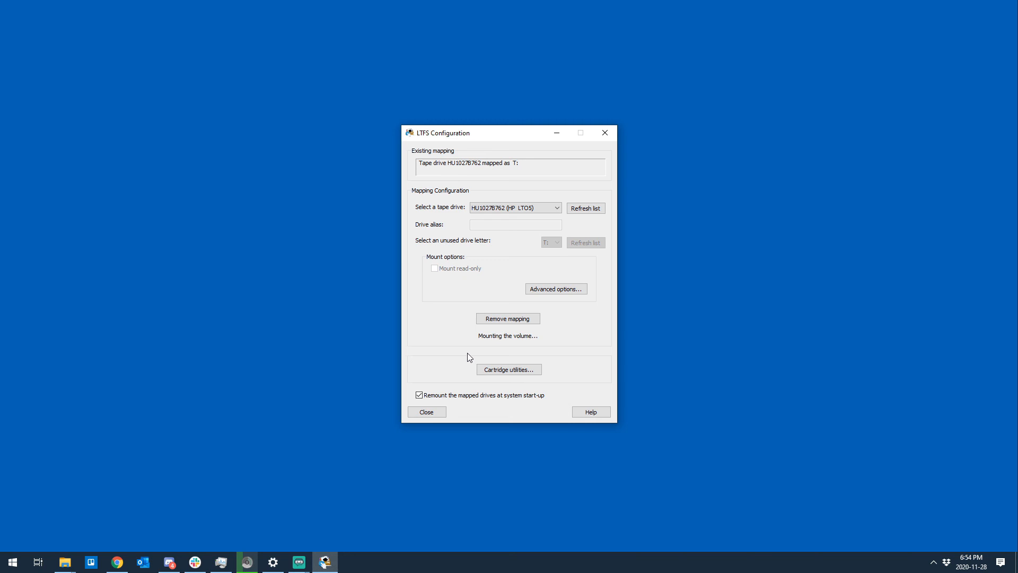
{"action": "mouse_move", "coordinate": [470, 355]}
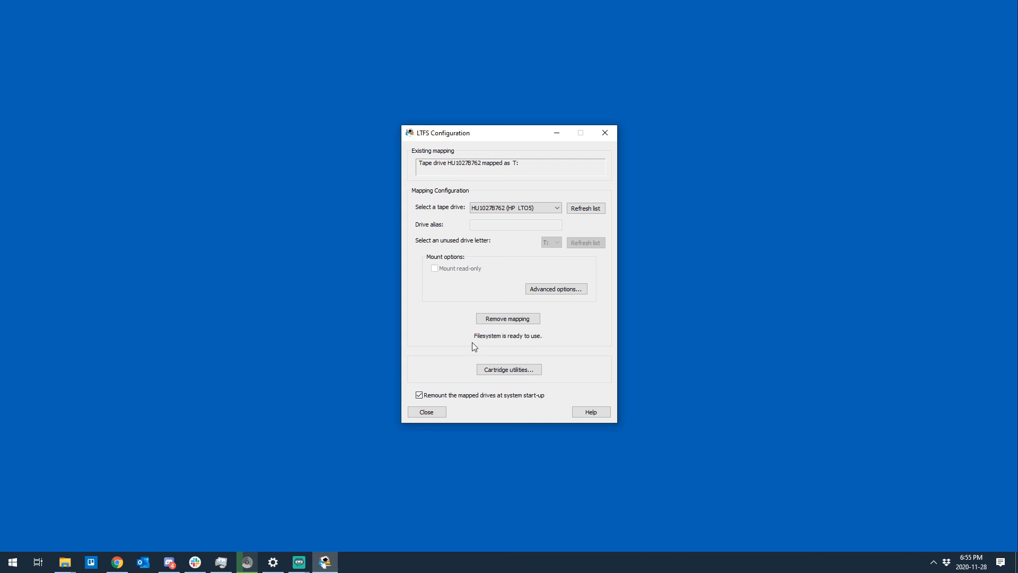
{"action": "mouse_move", "coordinate": [500, 321]}
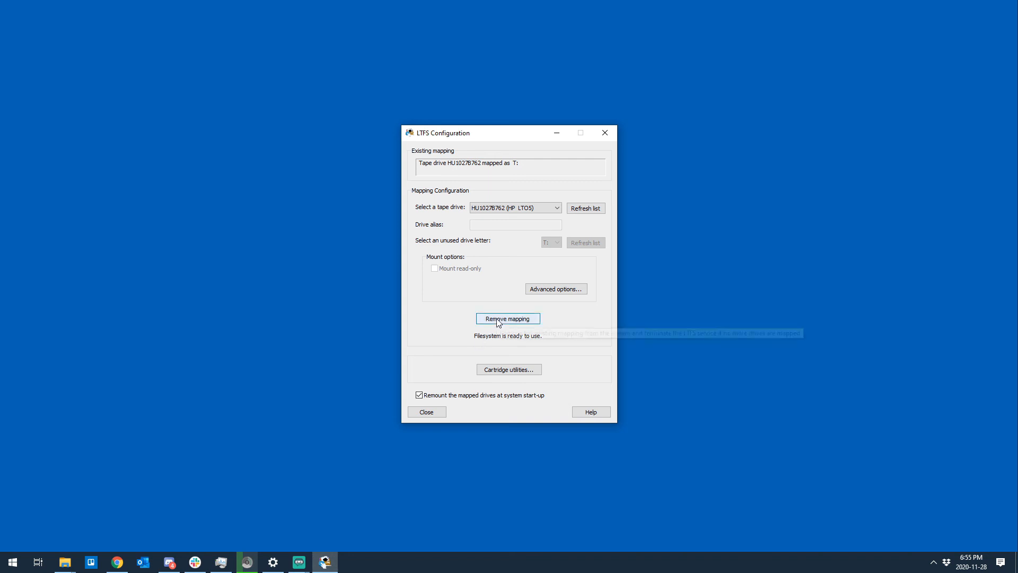
{"action": "left_click", "coordinate": [507, 318]}
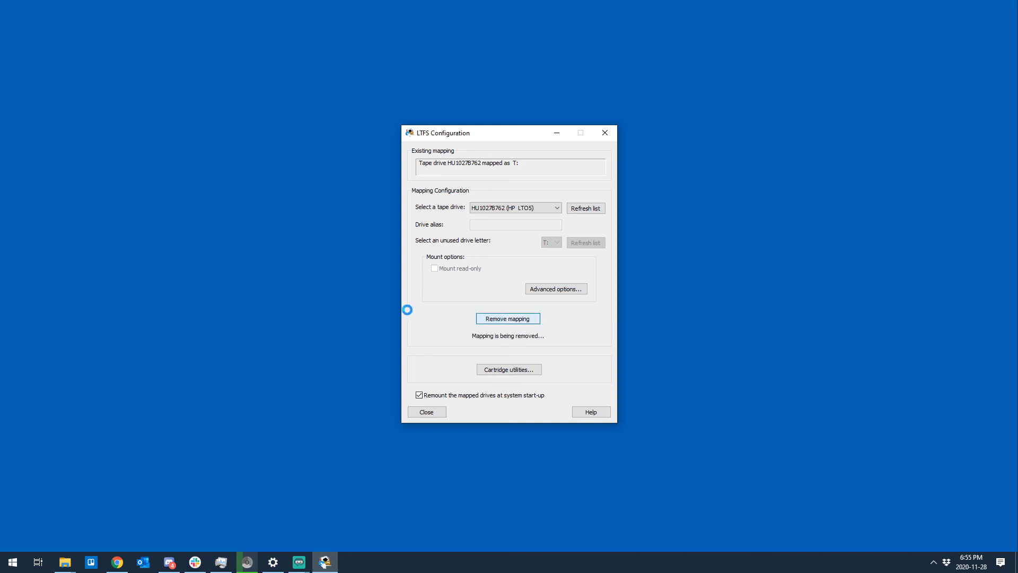